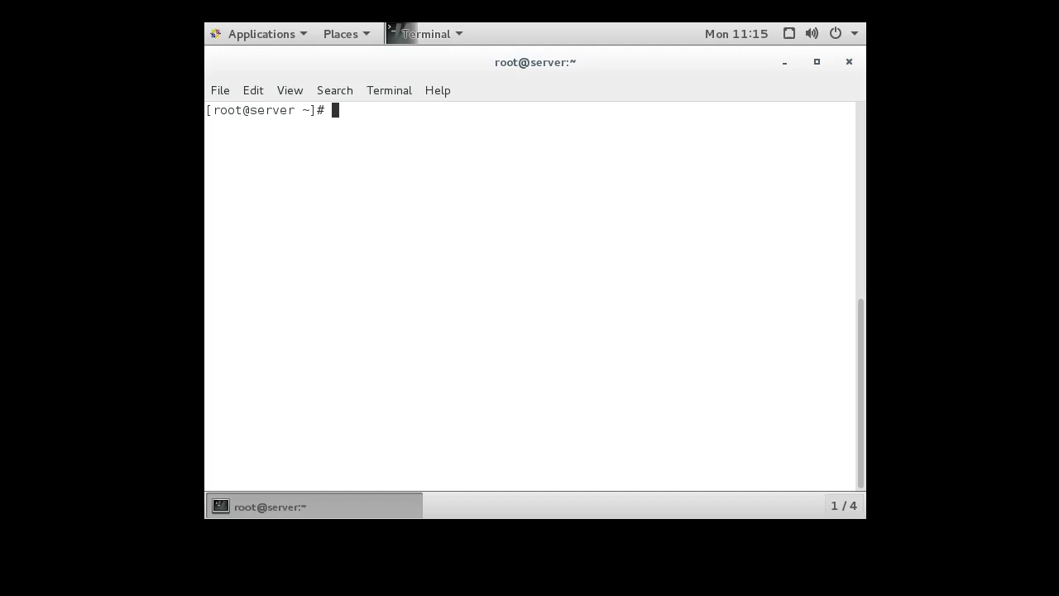
# Step: Install the ftp and vsftpd packages with yum, confirming the transaction with y
pyautogui.write('yum inst')
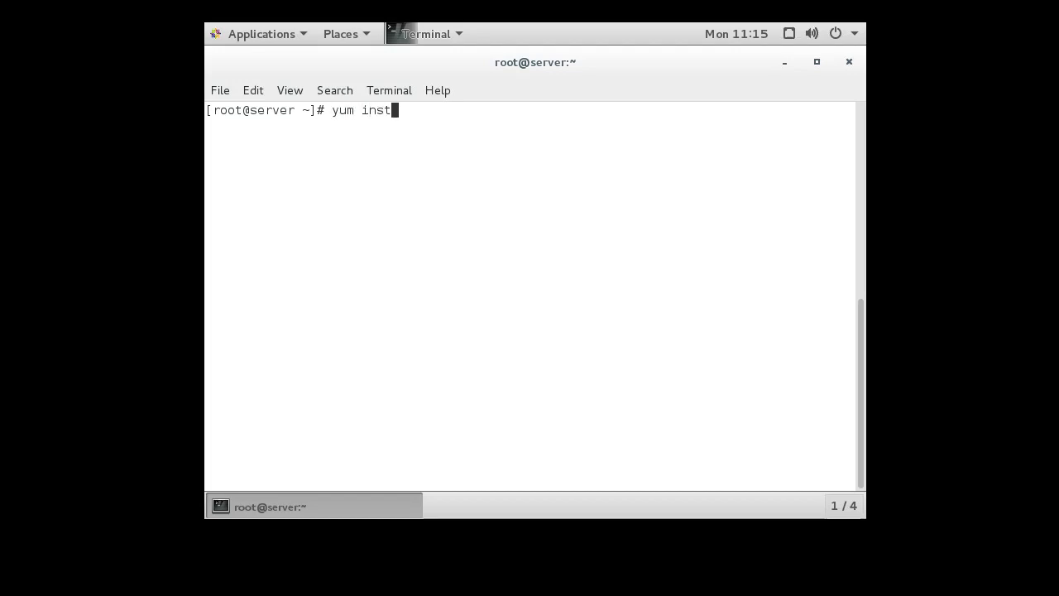
pyautogui.write('all ftp')
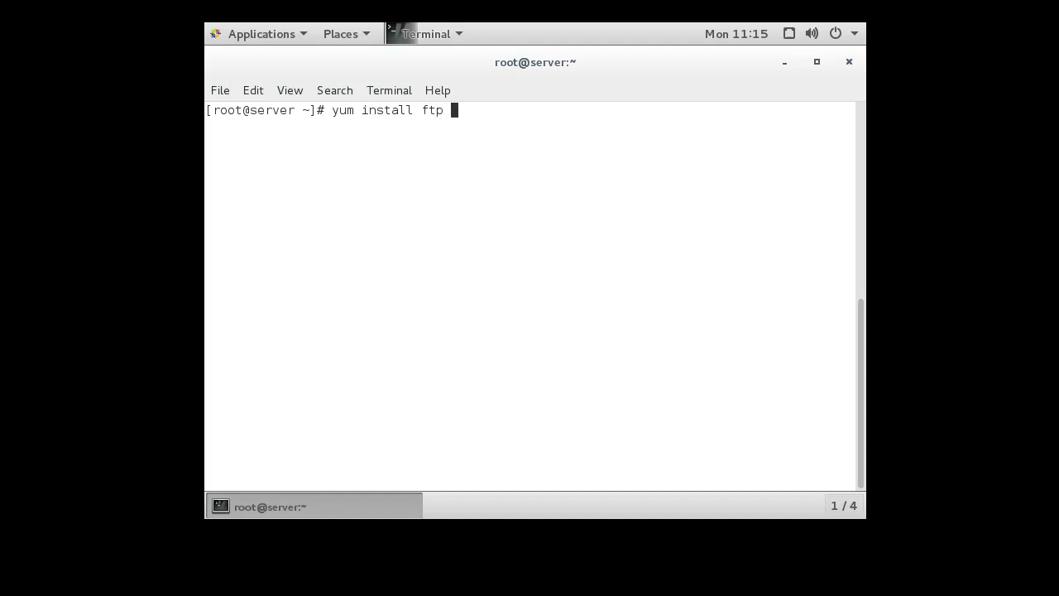
pyautogui.write('vsftpd')
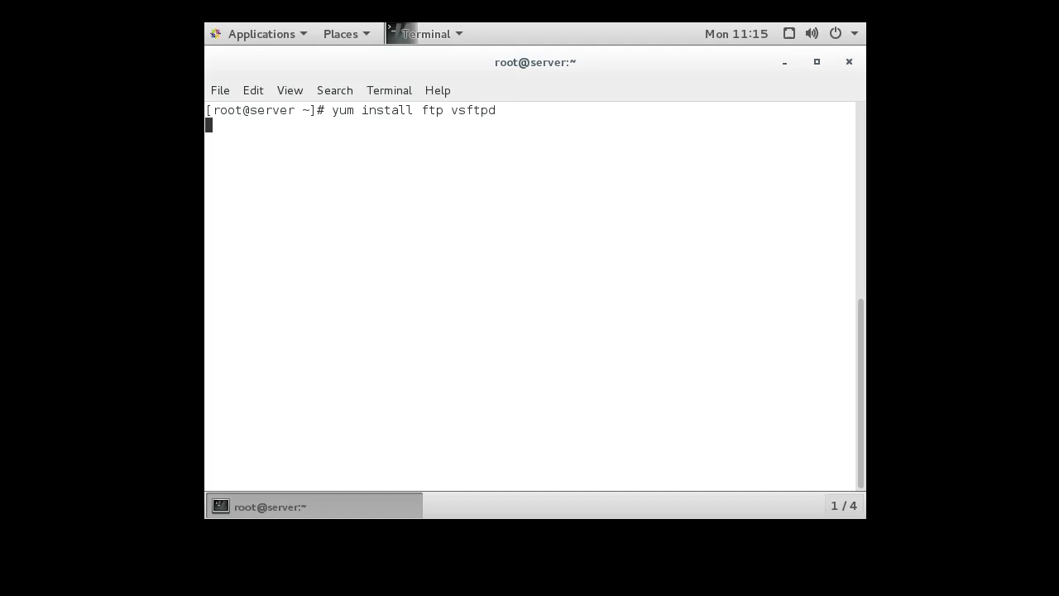
pyautogui.press('Return')
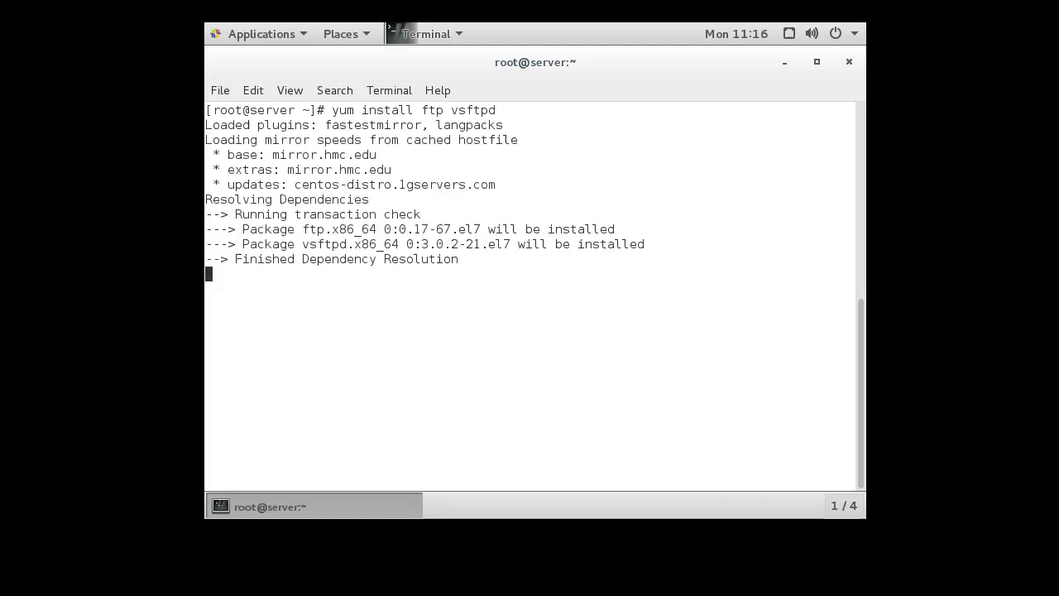
pyautogui.write('y/d/N]: y')
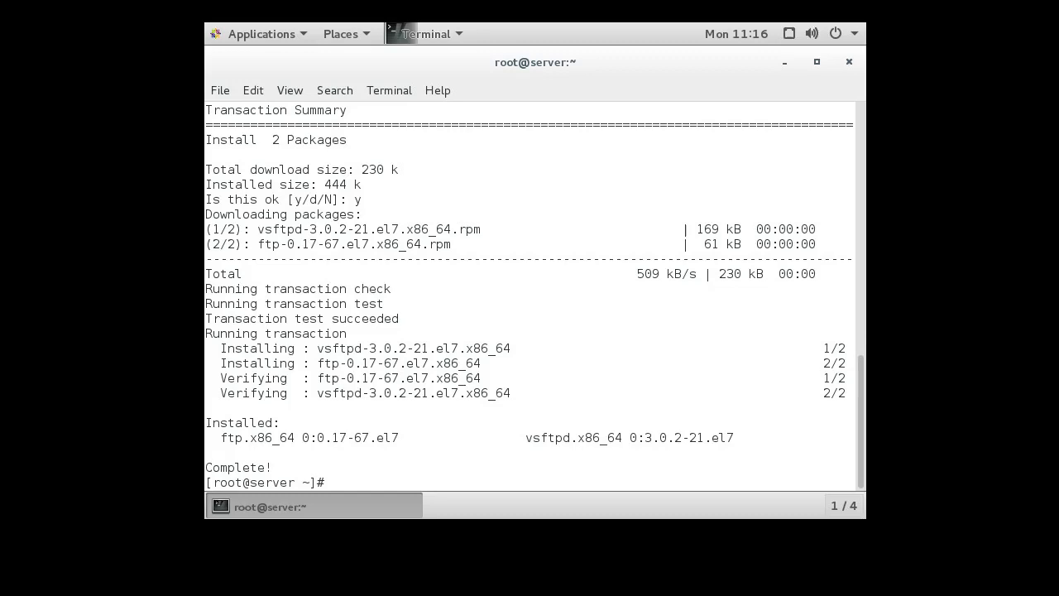
# Step: Start the vsftpd service with systemctl, then enable it to launch at boot
pyautogui.write('systemctl')
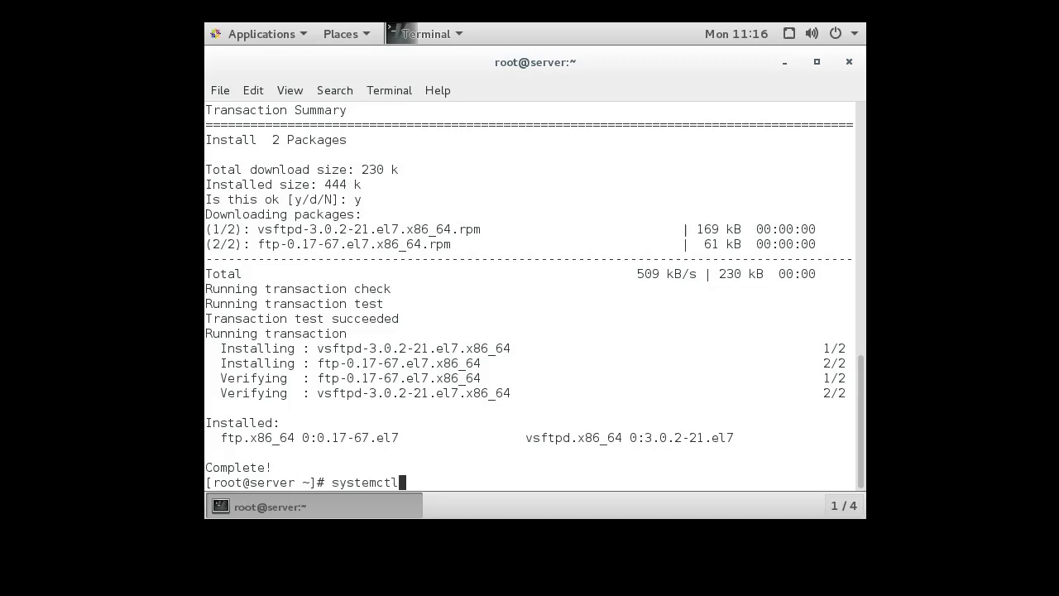
pyautogui.write('start')
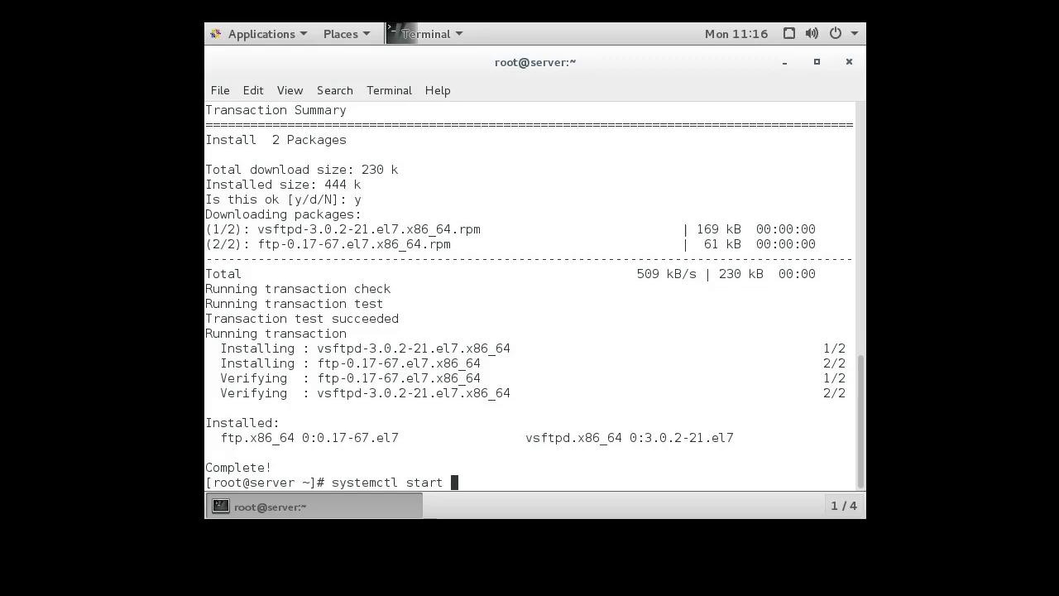
pyautogui.write('fs')
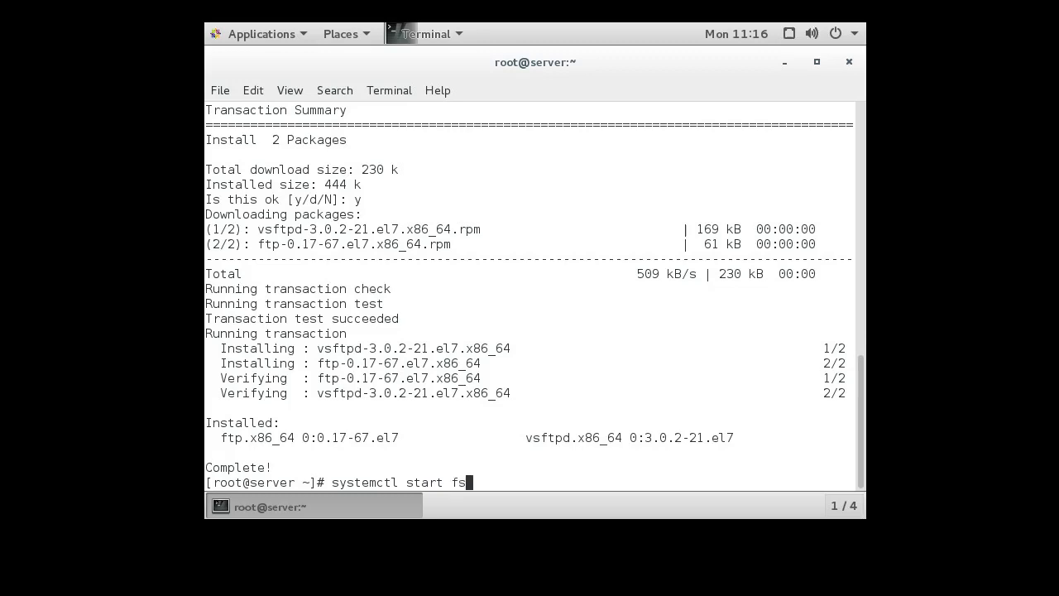
pyautogui.press('BackSpace')
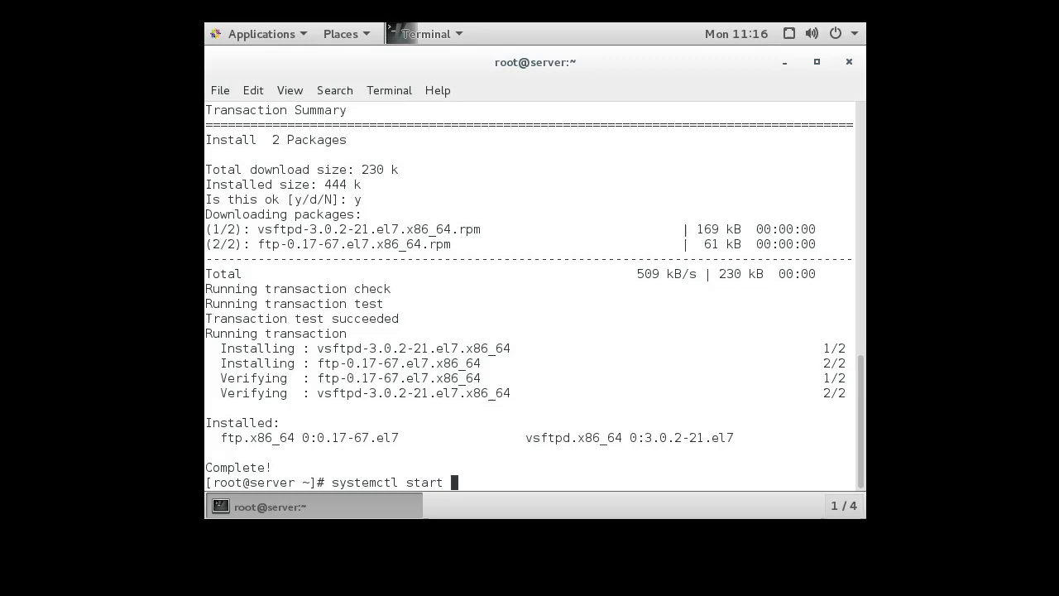
pyautogui.write('vsftpd')
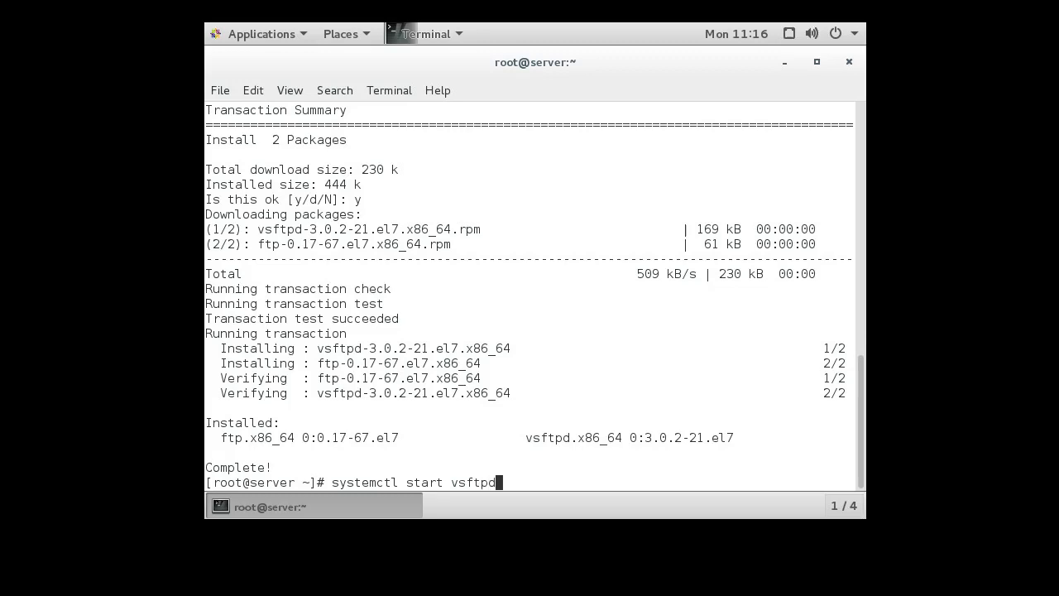
pyautogui.press('Return')
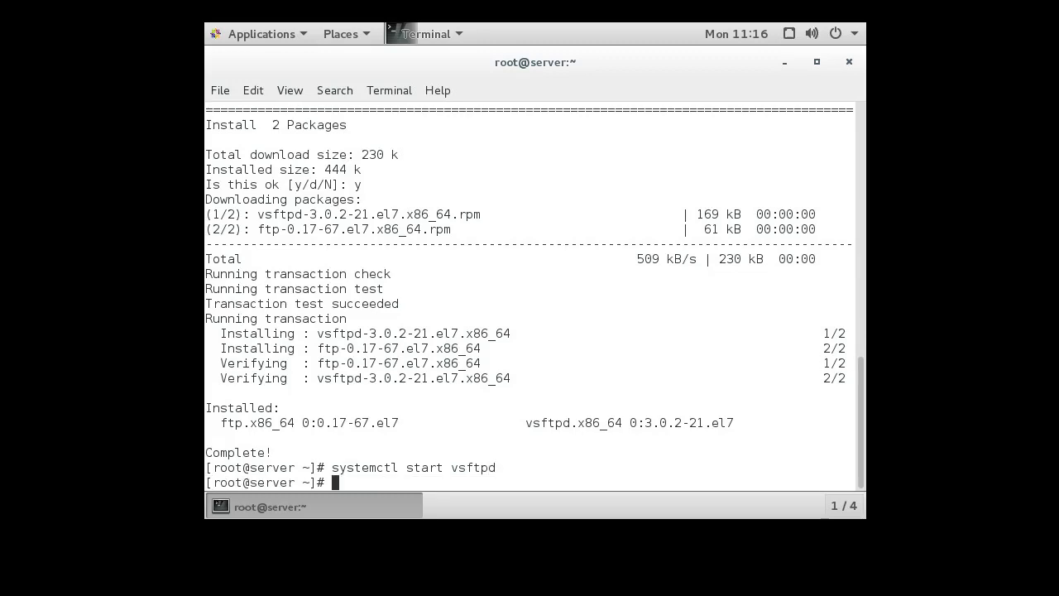
pyautogui.write('systemctl start vsftpd')
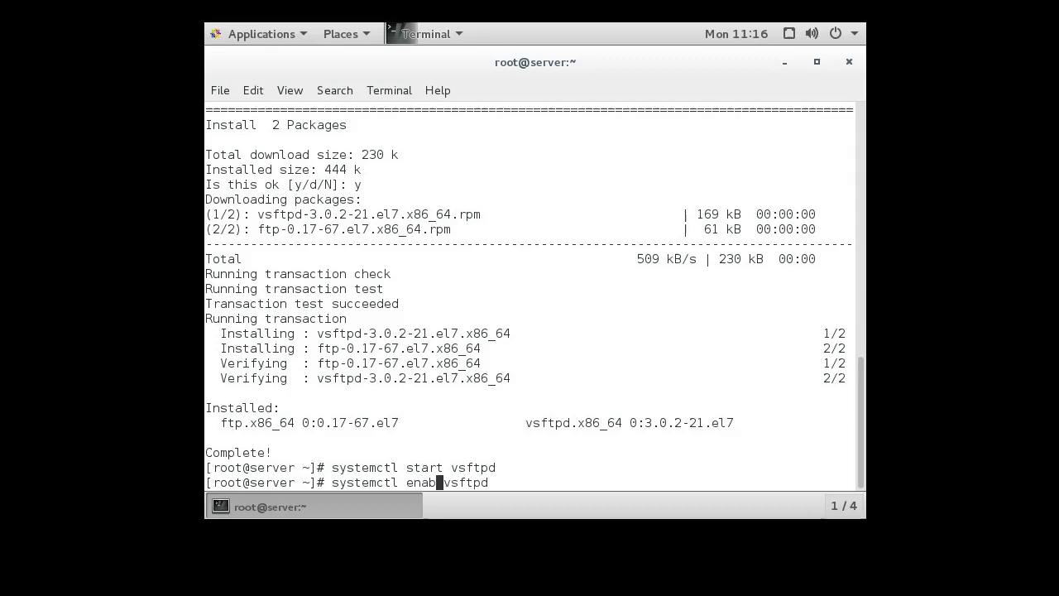
pyautogui.write('le')
pyautogui.press('Return')
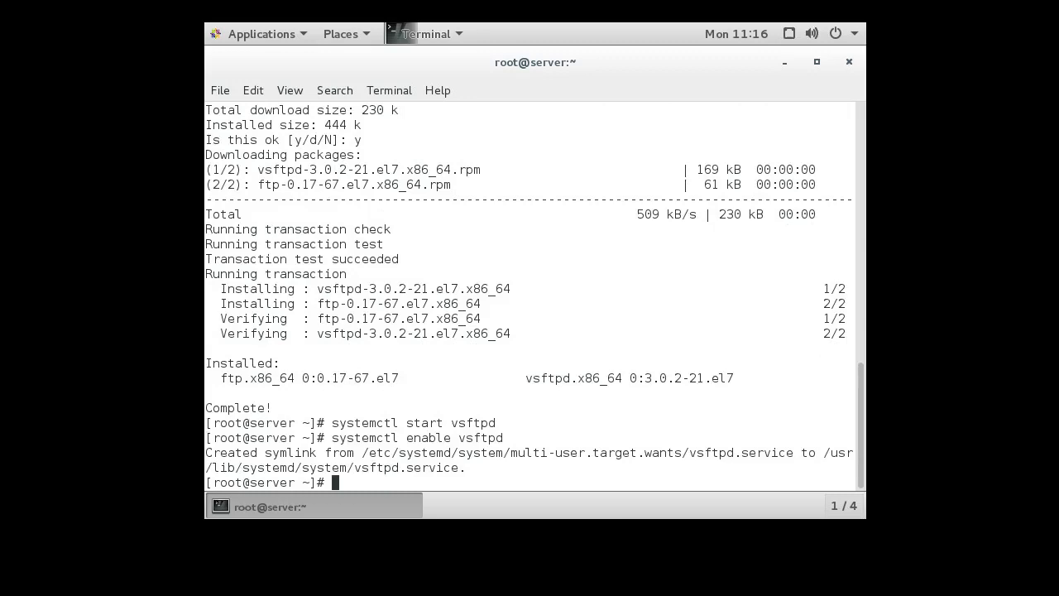
# Step: Allow the ftp service through firewall-cmd, at runtime and with --permanent
pyautogui.write('firewall -')
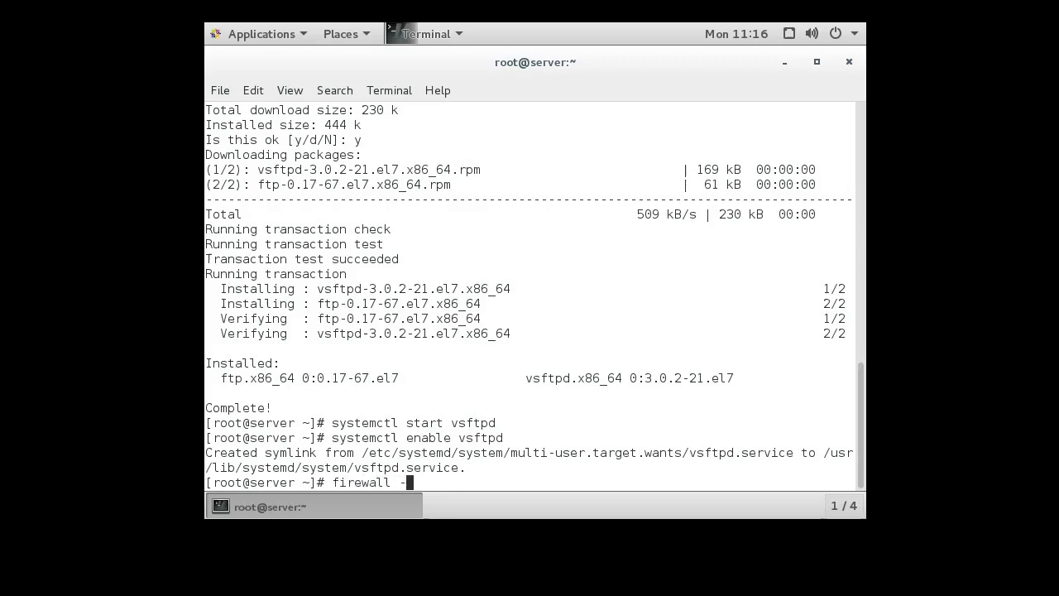
pyautogui.write('cmd')
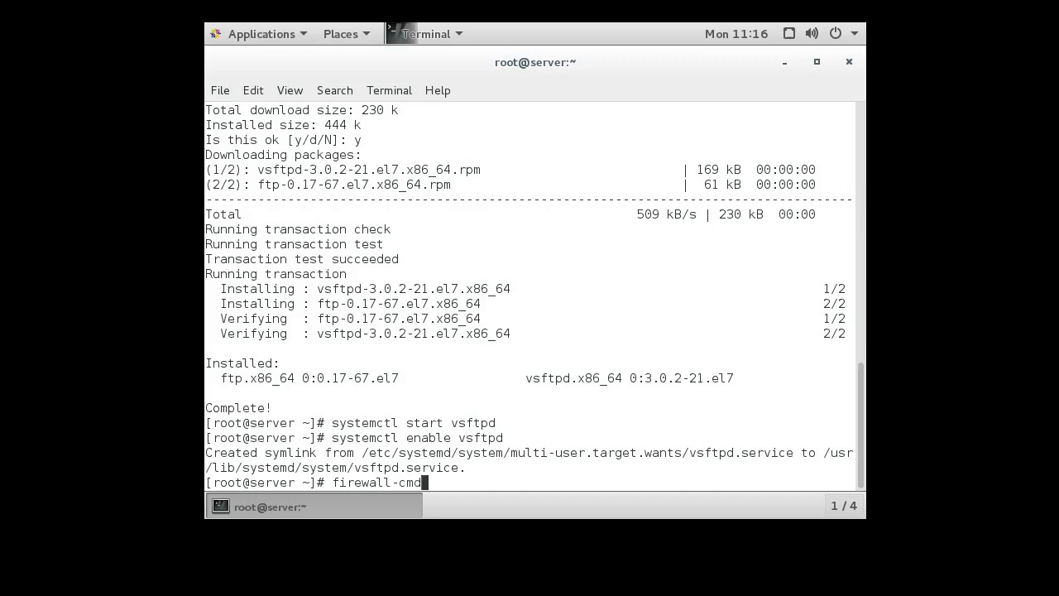
pyautogui.write('--add-s')
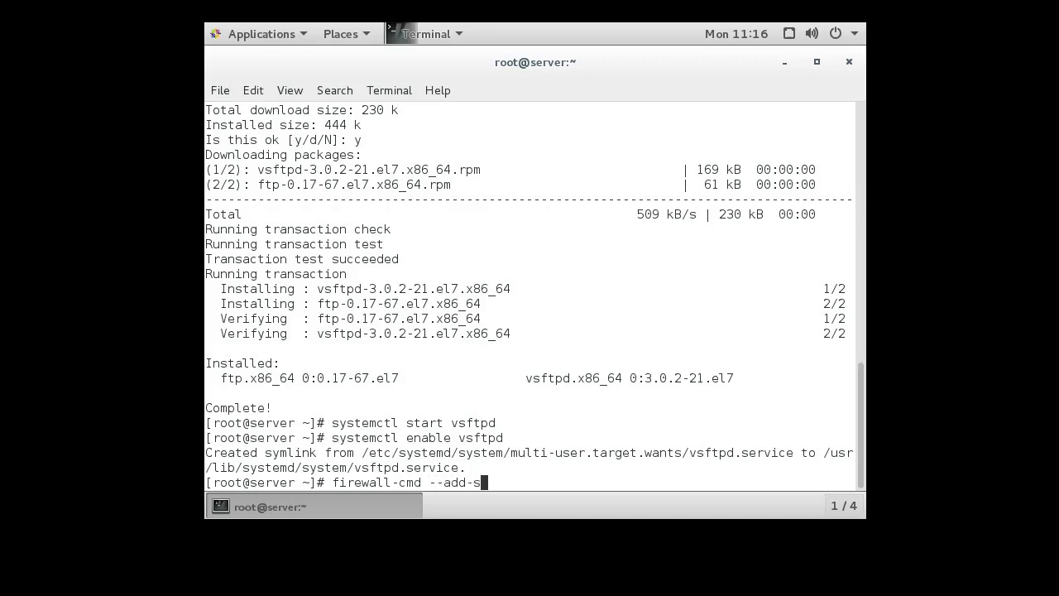
pyautogui.write('ervice=f')
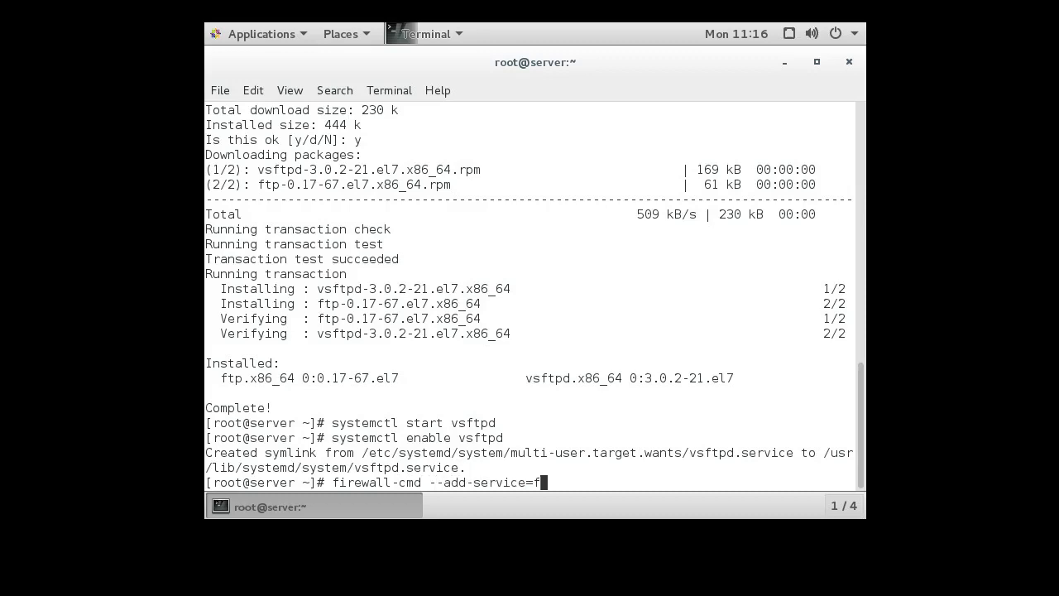
pyautogui.write('tp')
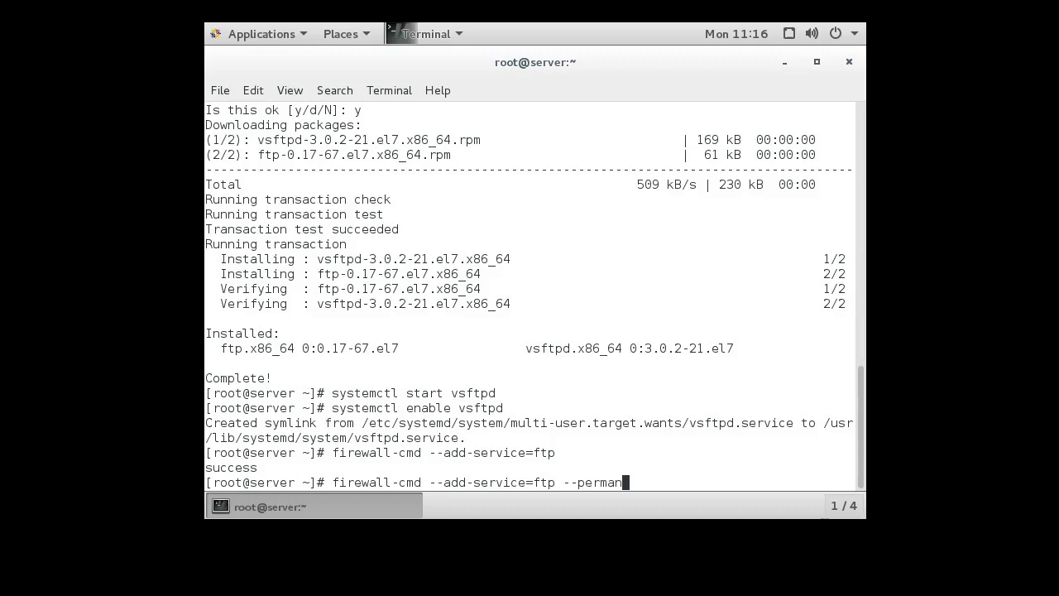
pyautogui.press('Return')
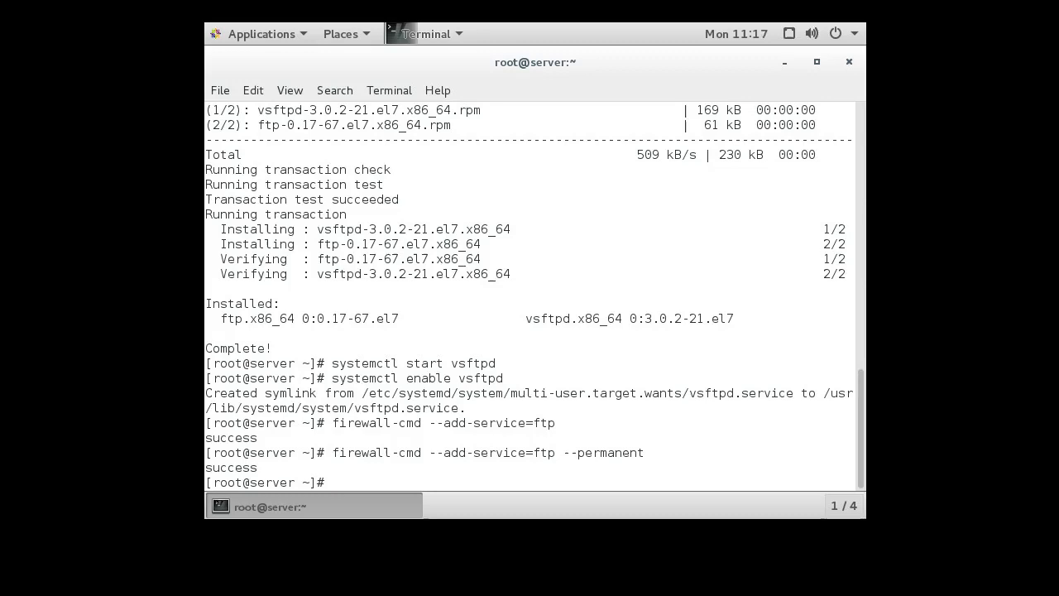
# Step: Change into /var/ftp/pub and list it with ls -al and ls -alZ, showing it empty
pyautogui.write('cd /var/')
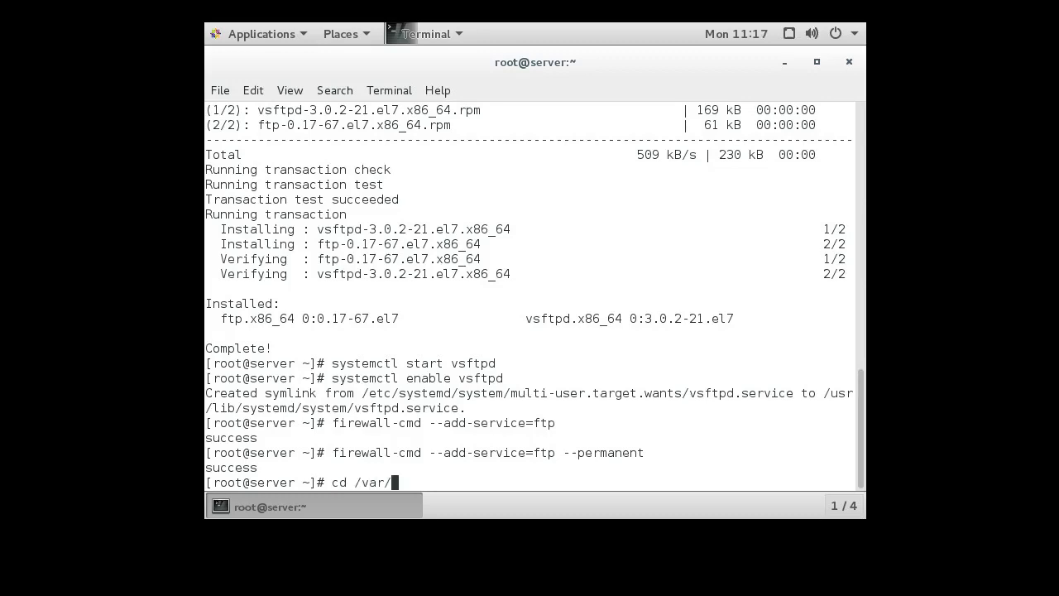
pyautogui.write('ftp/pub/')
pyautogui.write('ls -a')
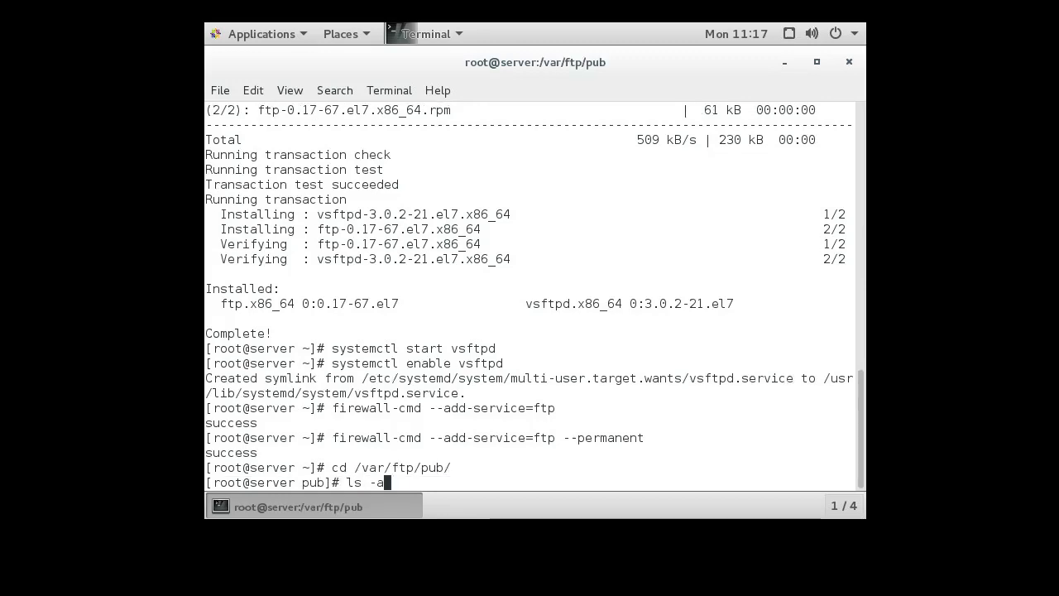
pyautogui.press('Return')
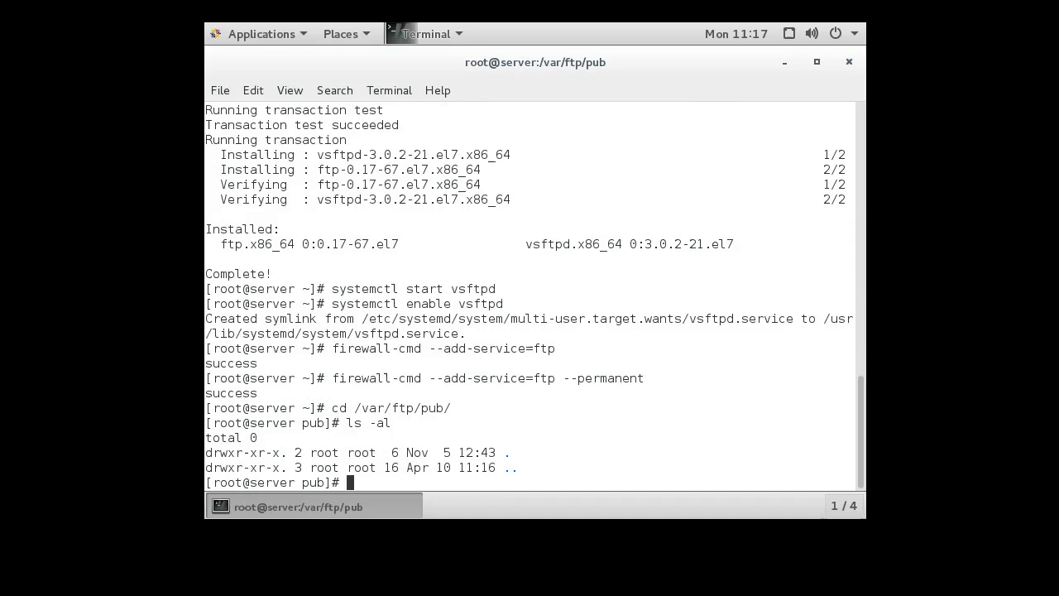
pyautogui.write('ls')
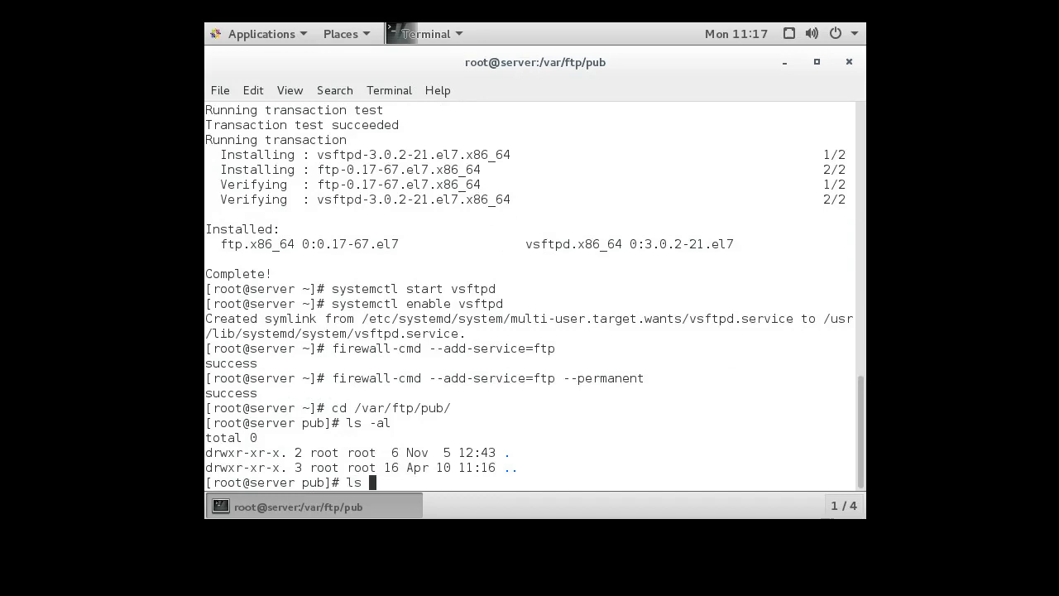
pyautogui.write('-')
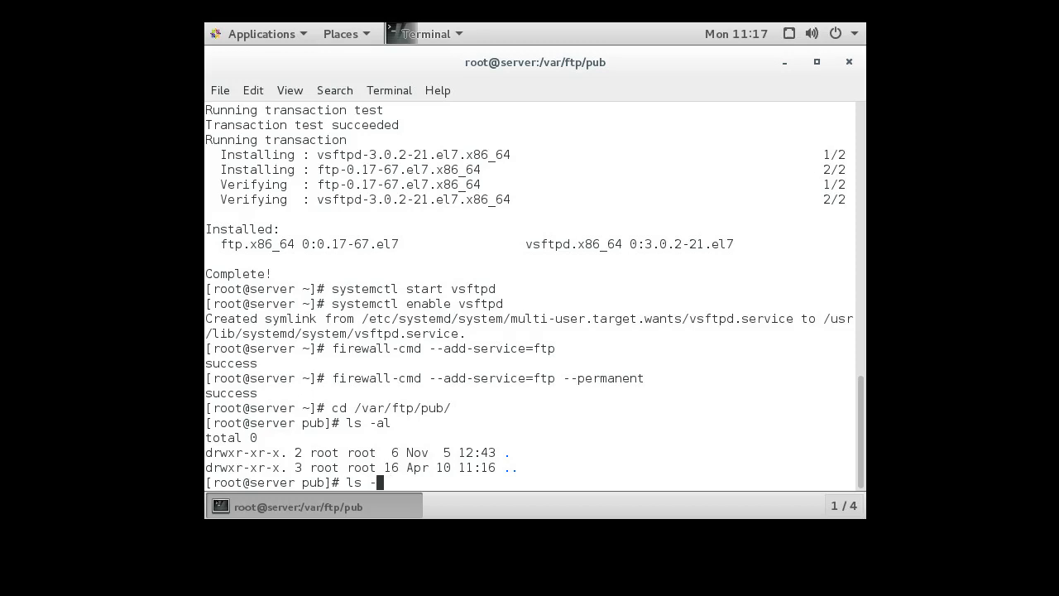
pyautogui.write('lZ')
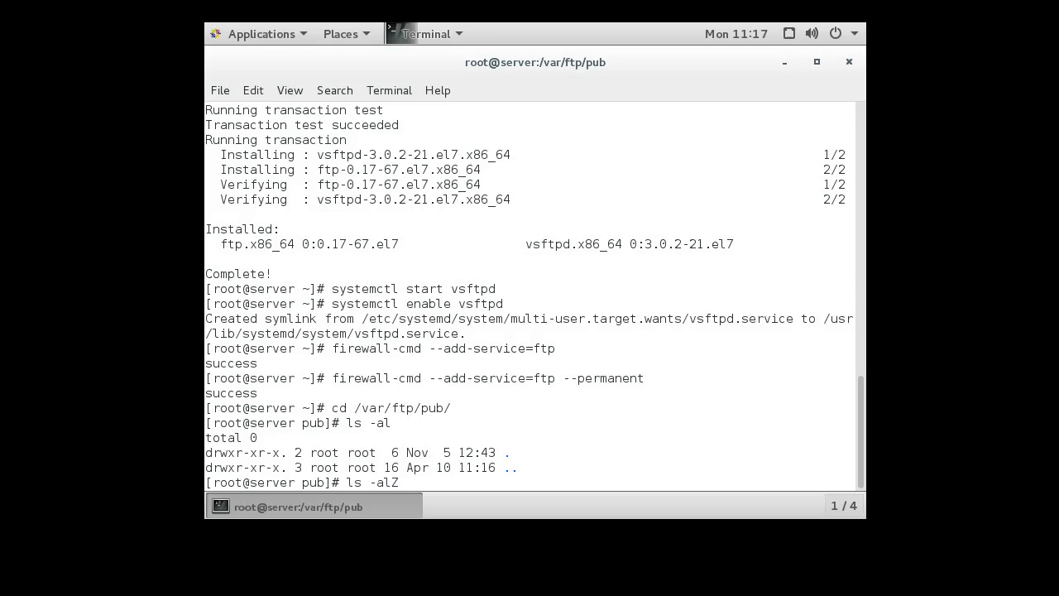
pyautogui.press('Return')
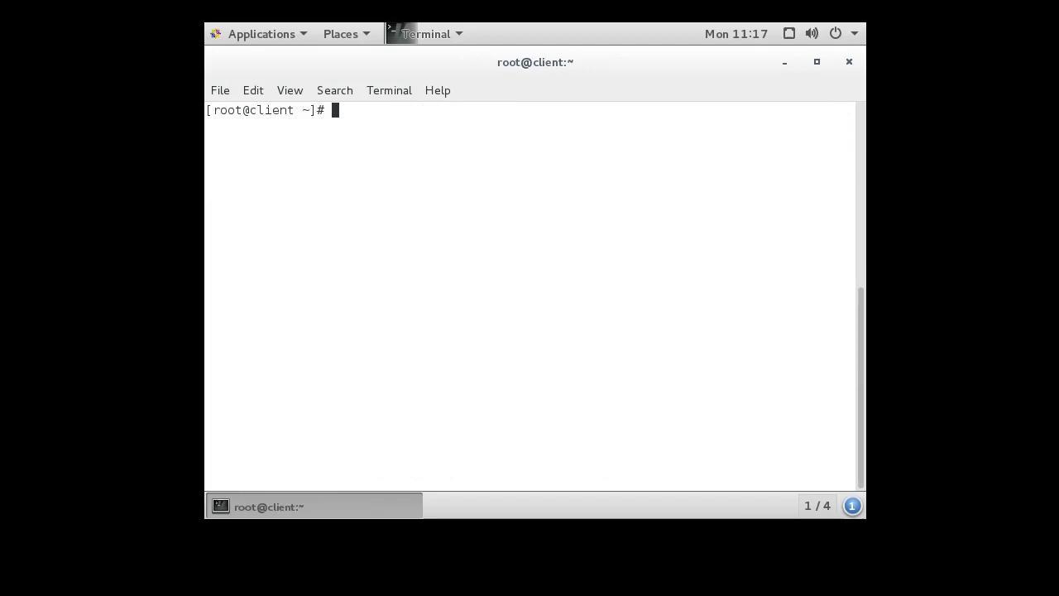
# Step: Install the ftp client package on the client machine with yum, answering y
pyautogui.write('yum install ftp')
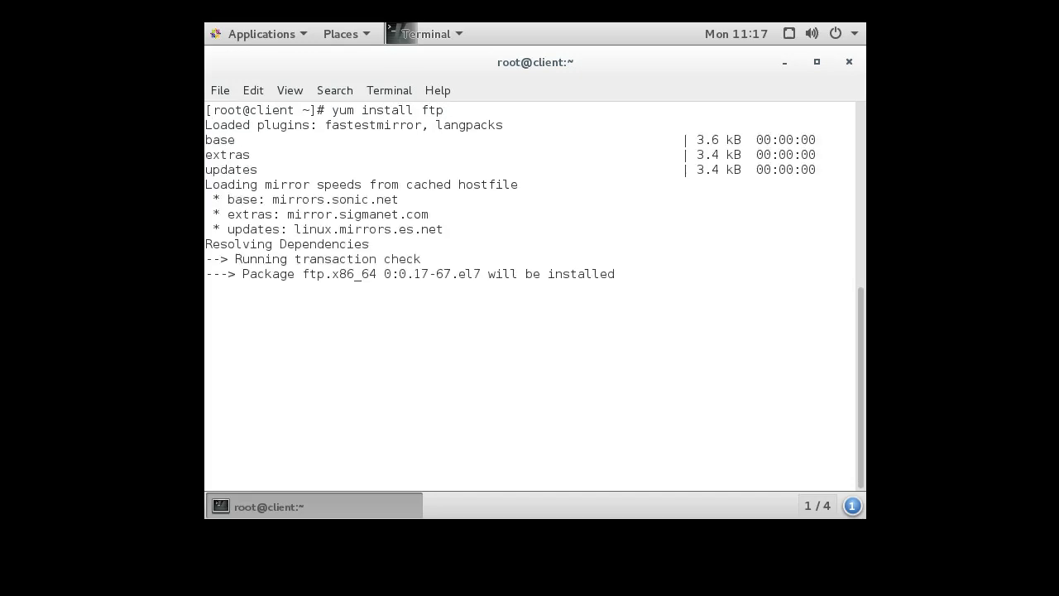
pyautogui.write('y/d/N]: y')
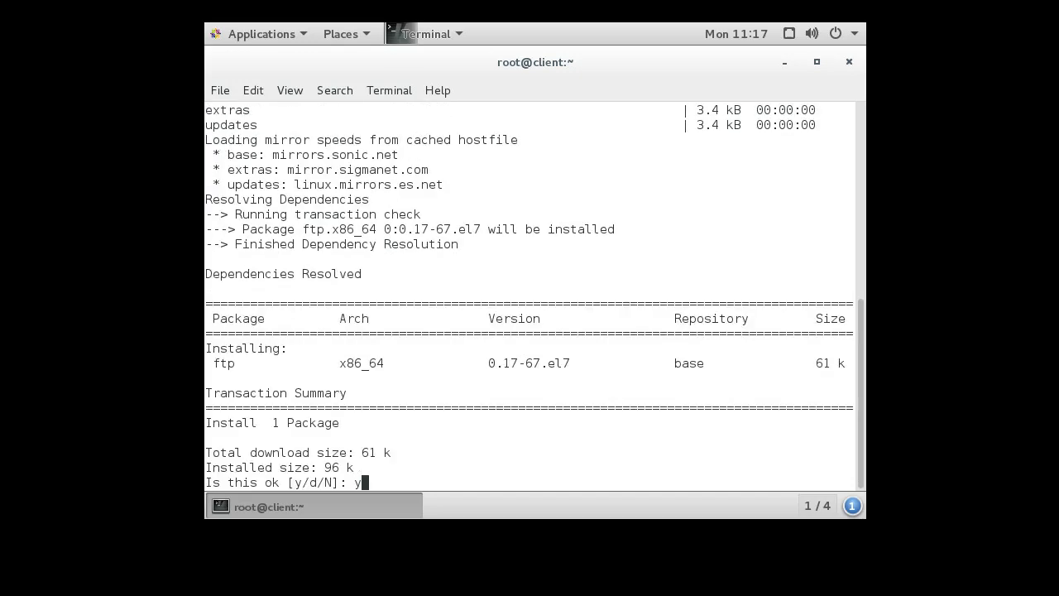
pyautogui.press('Return')
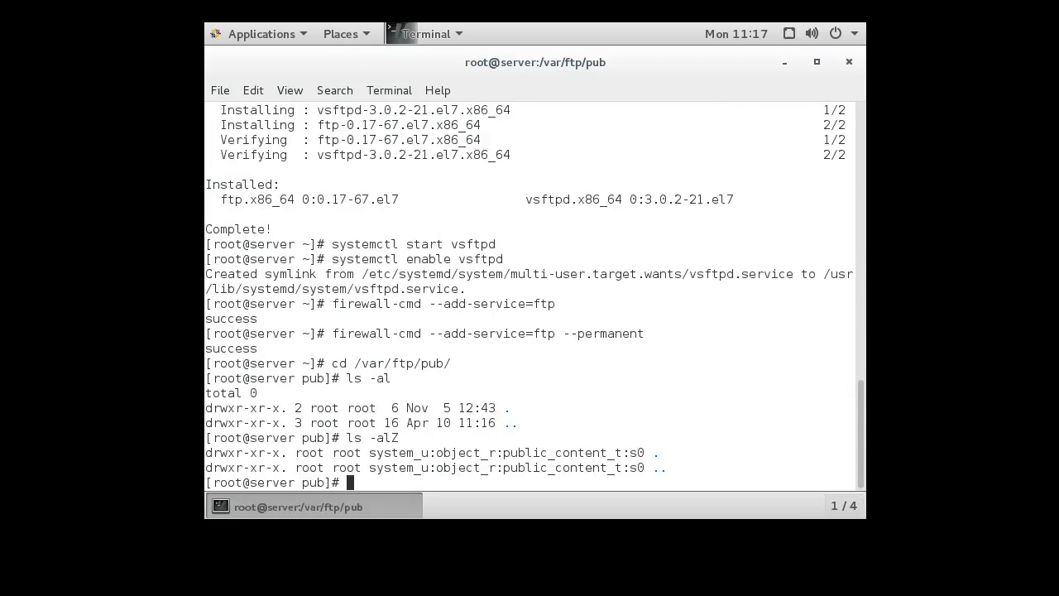
# Step: Create message.txt in nano containing 'This file is on the server.' and check it with ls -alZ
pyautogui.write('nano')
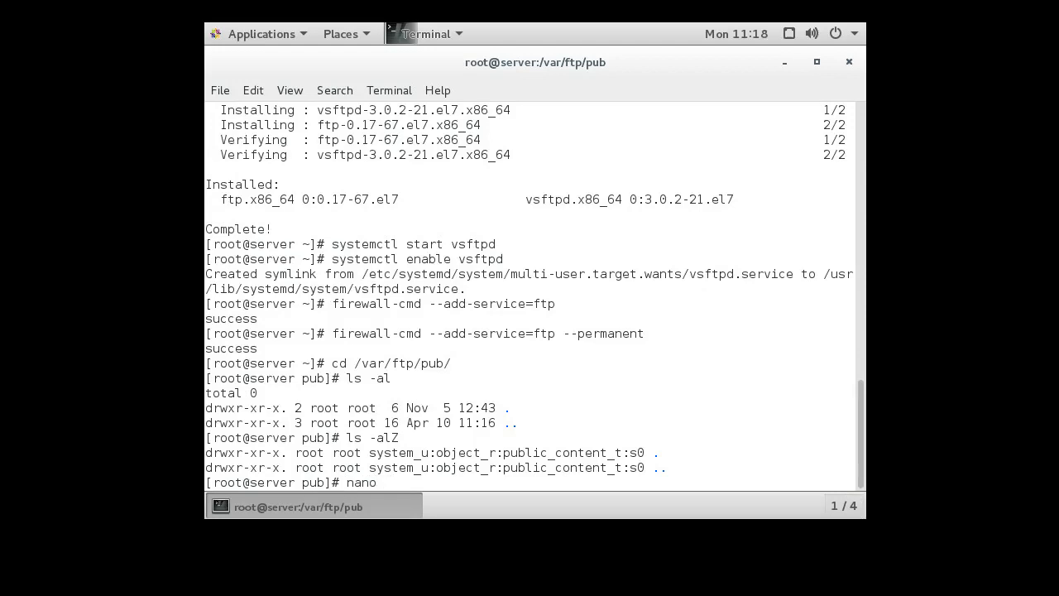
pyautogui.write('message.t')
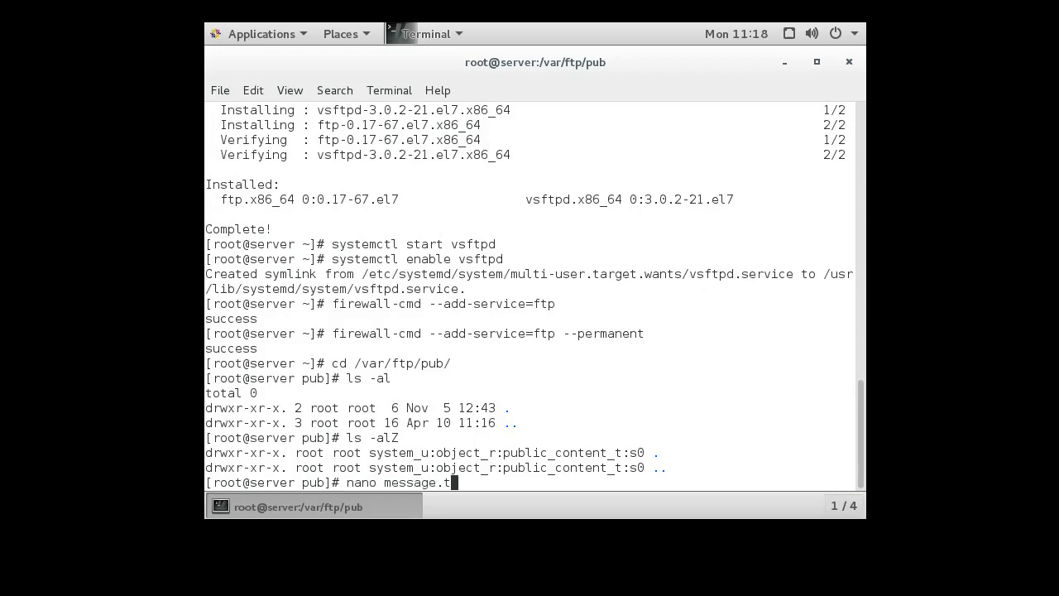
pyautogui.press('Return')
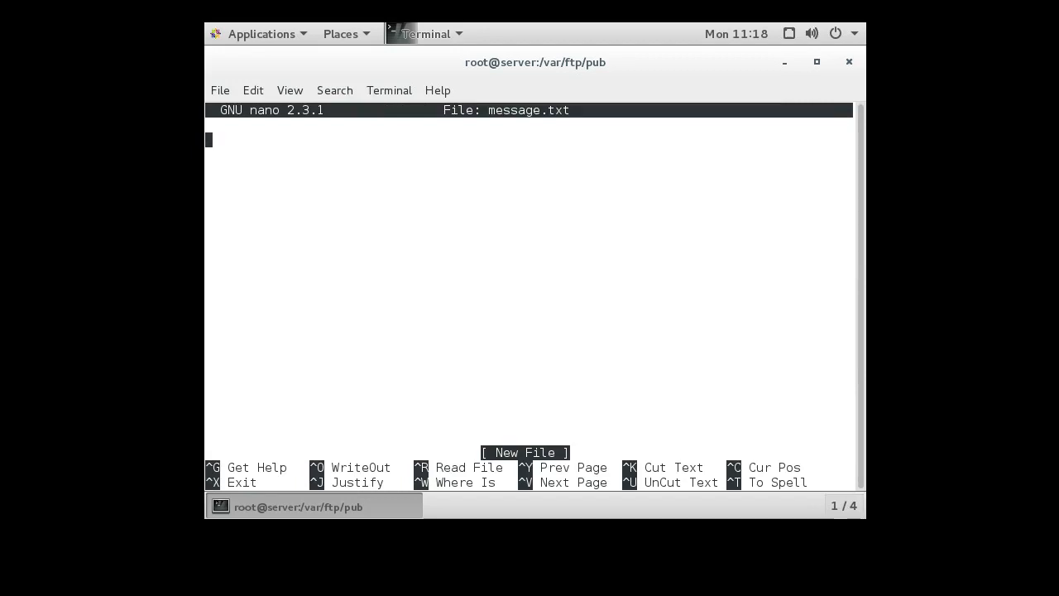
pyautogui.write('This file')
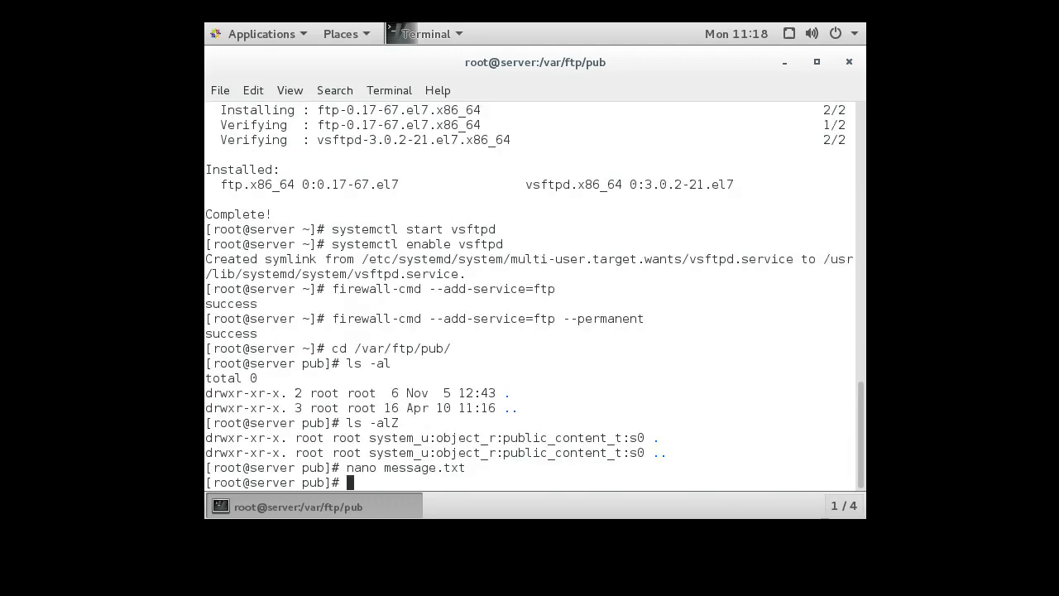
pyautogui.write('ls -alZ')
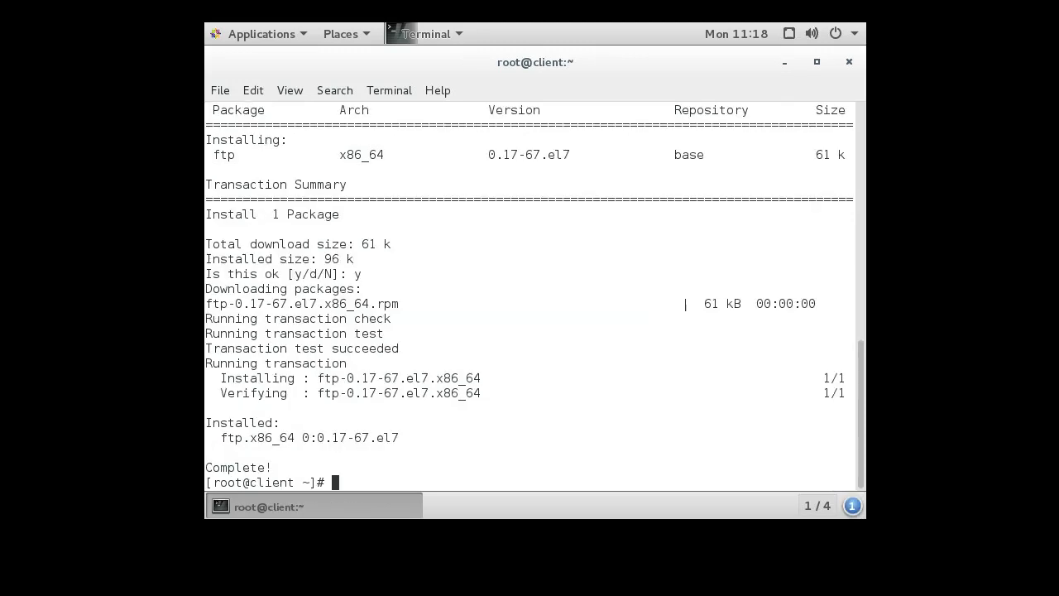
# Step: Connect with ftp server.example.com and log in as anonymous with an empty password
pyautogui.write('ftp server.example')
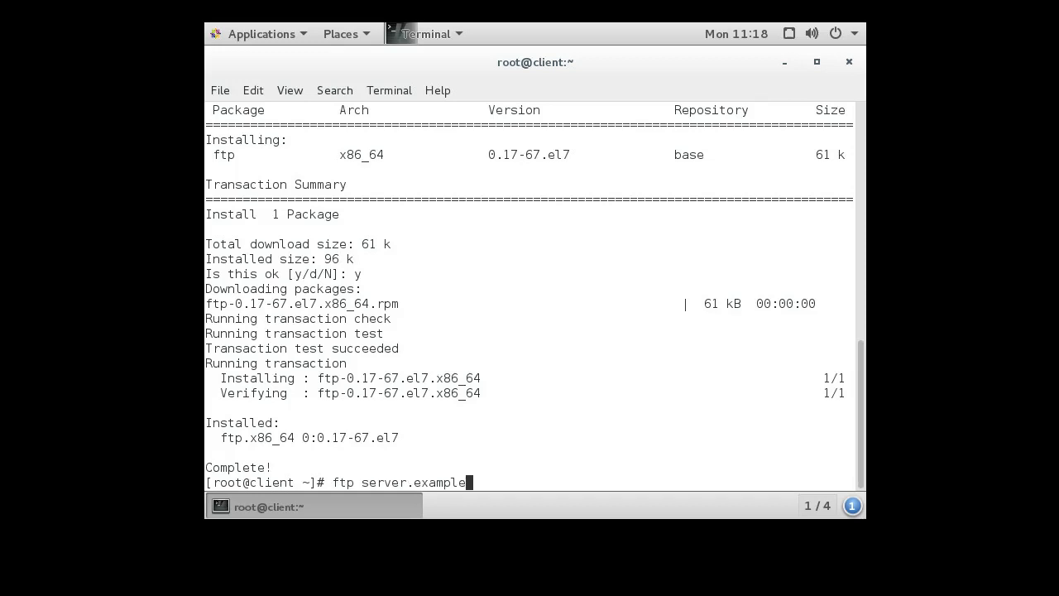
pyautogui.write('.com')
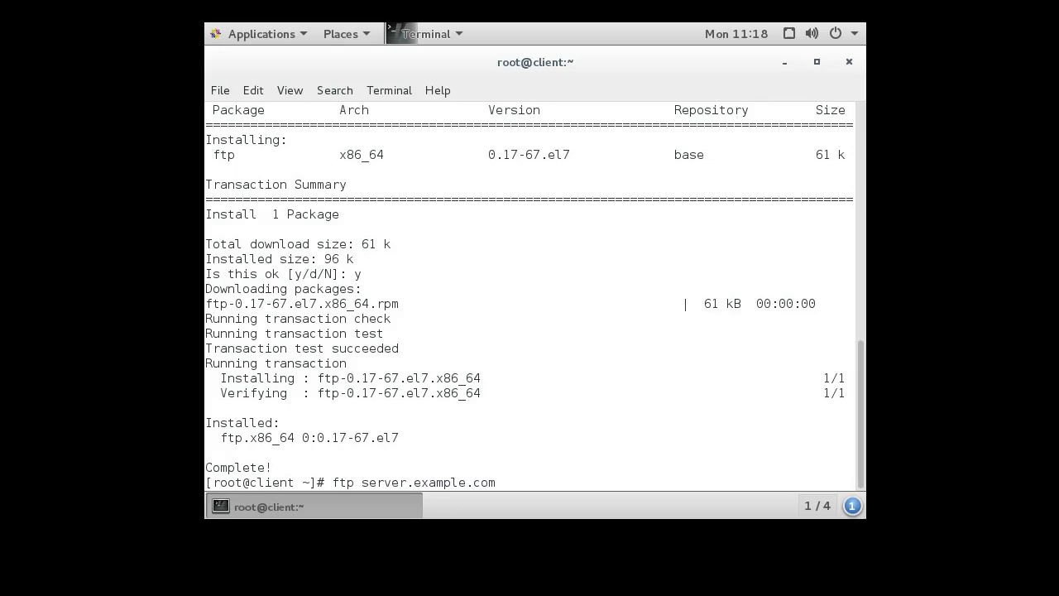
pyautogui.press('Return')
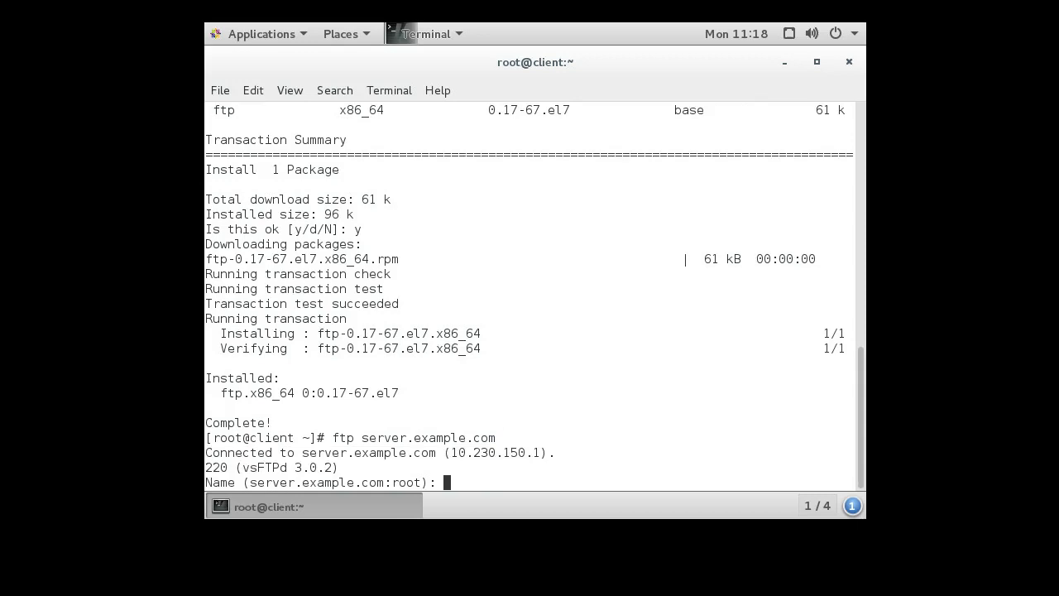
pyautogui.write('an')
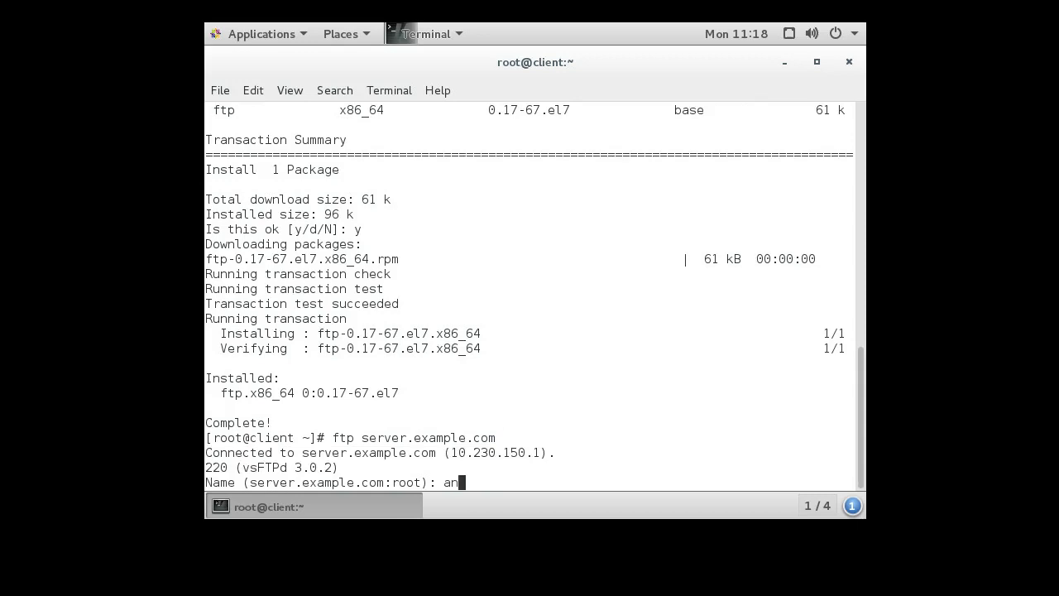
pyautogui.write('onymous')
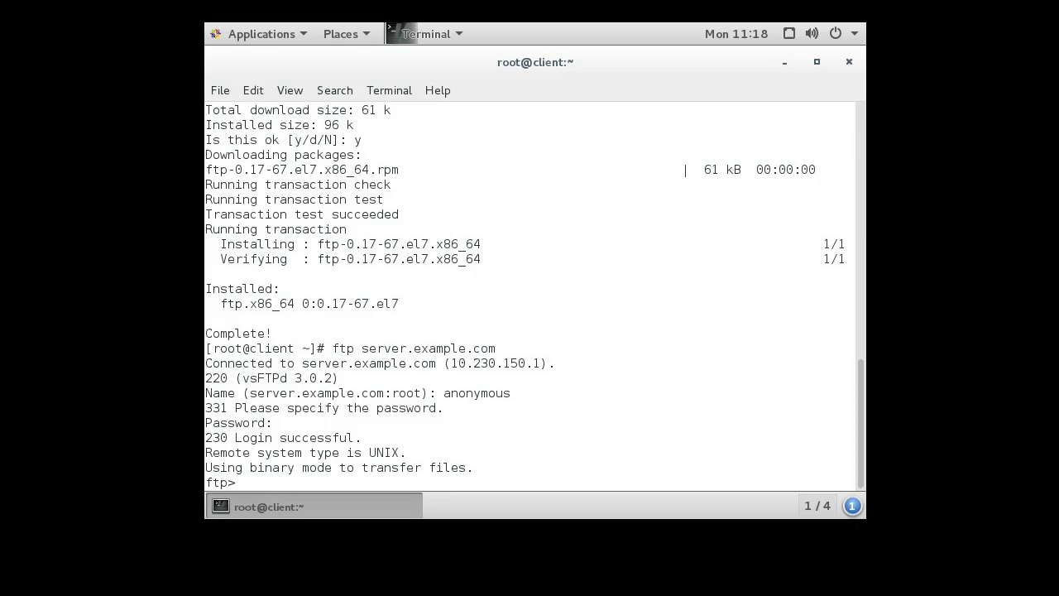
# Step: At the ftp prompt list files, enter pub, get message.txt, and quit with bye
pyautogui.write('ls')
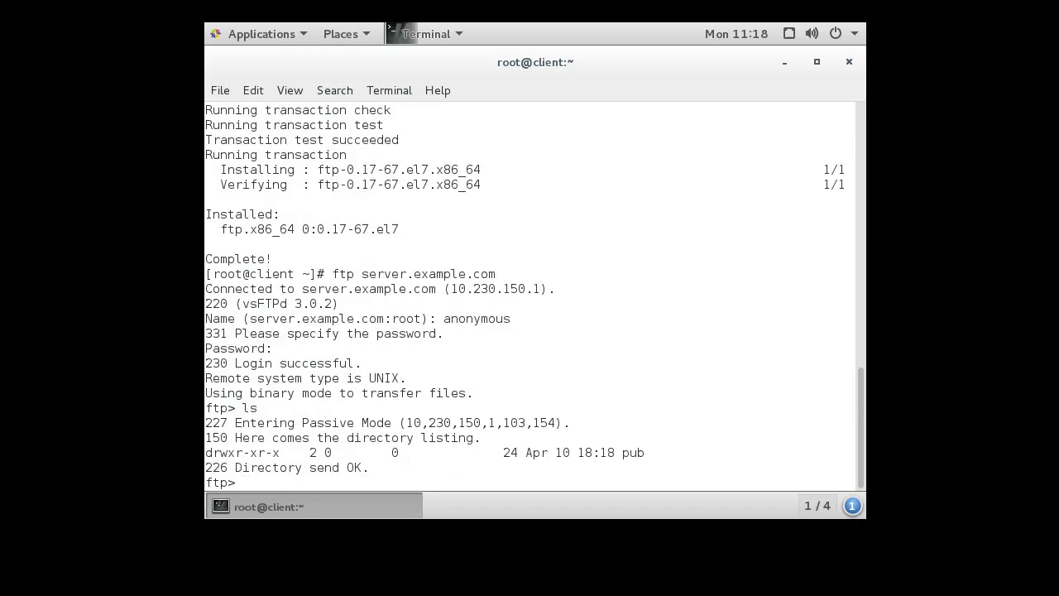
pyautogui.write('cd pub')
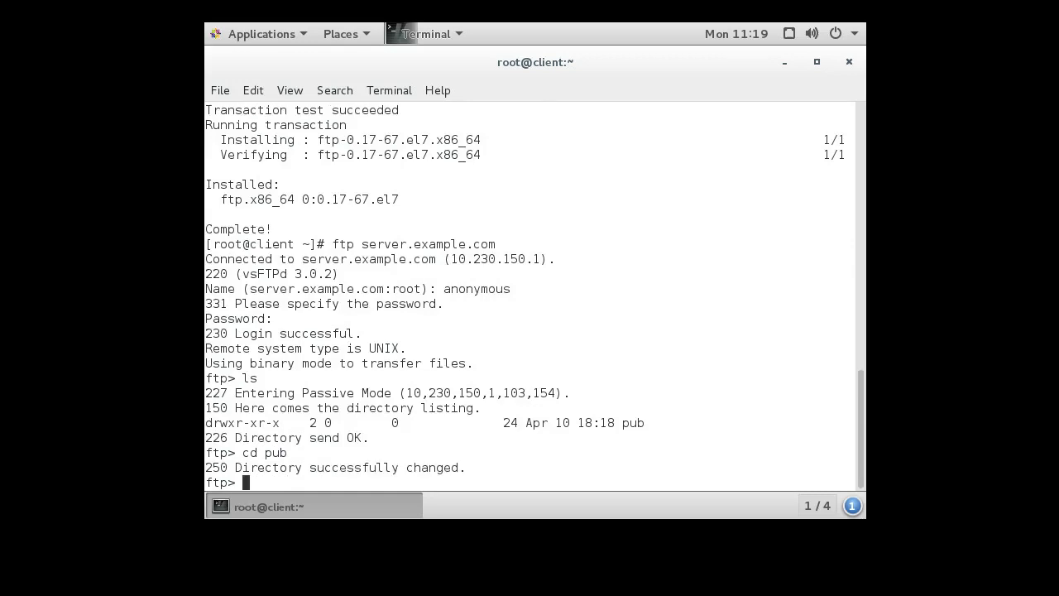
pyautogui.write('ls')
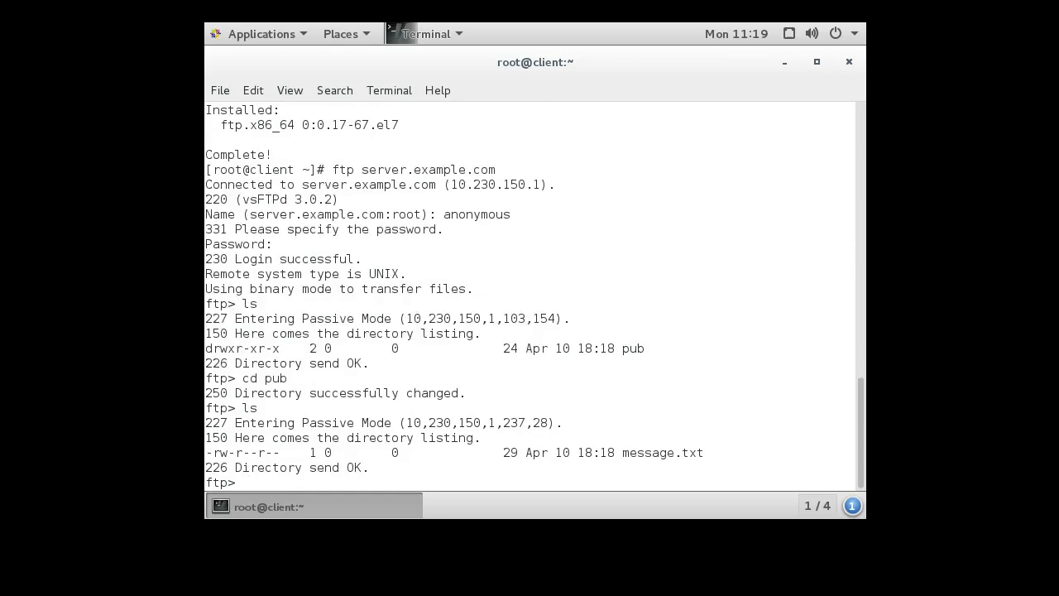
pyautogui.write('get m')
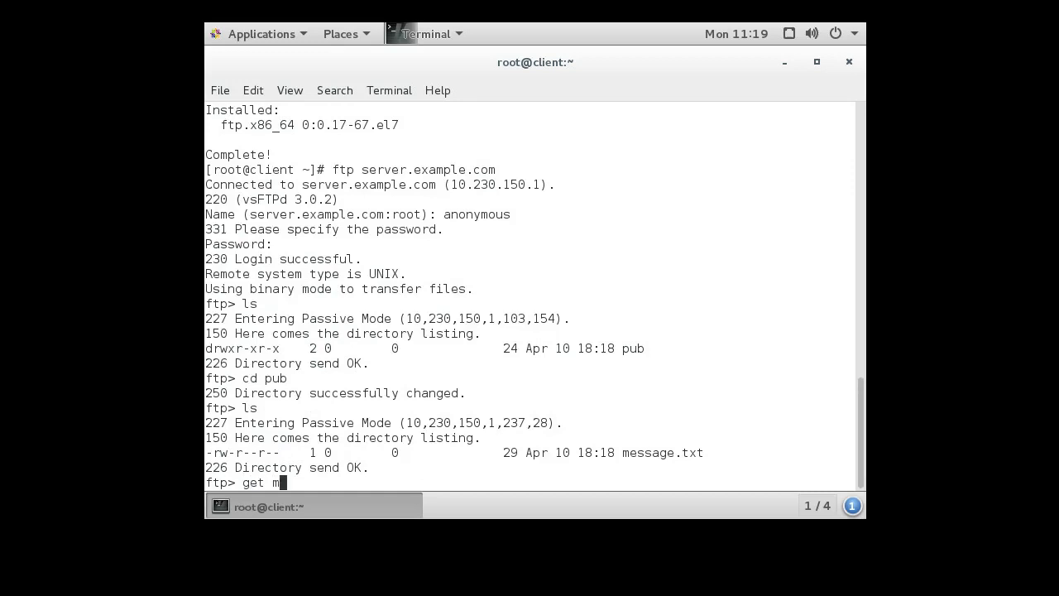
pyautogui.write('essage.txt')
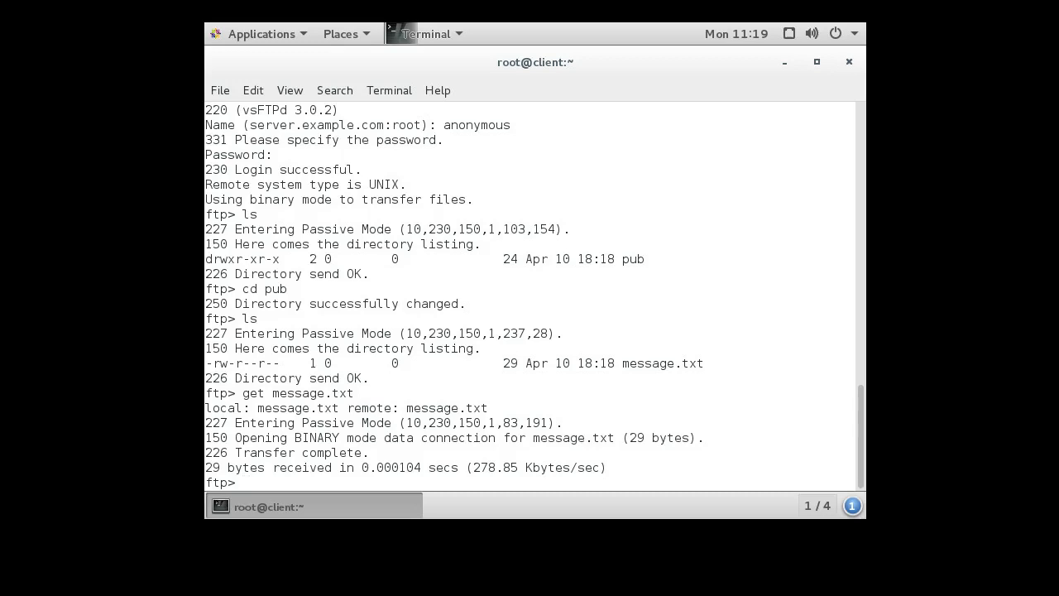
pyautogui.write('bye')
pyautogui.write('ls -')
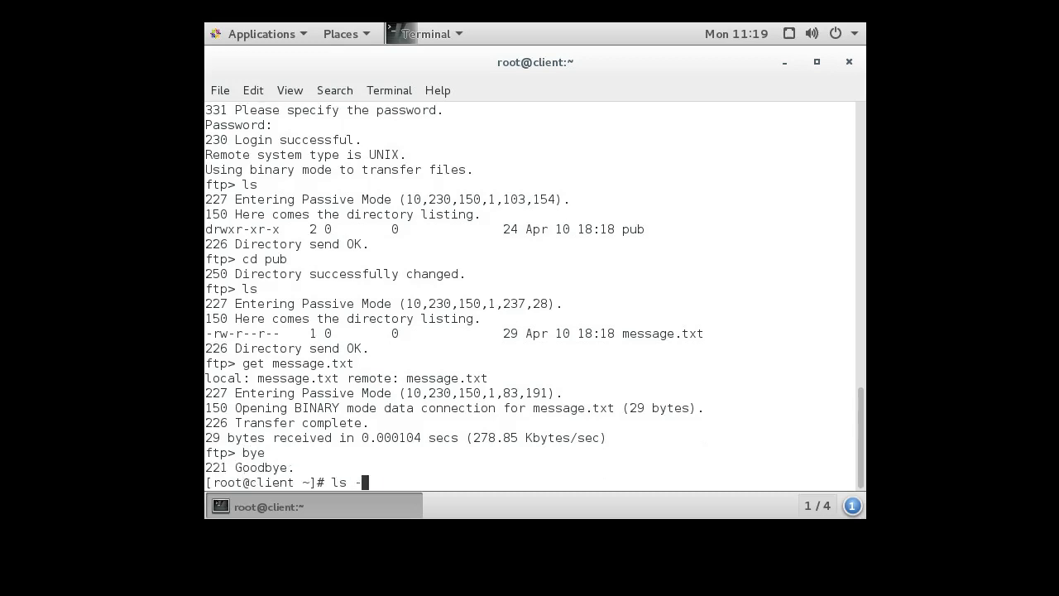
# Step: List the home folder showing message.txt, then cat it to print 'This file is on the server.'
pyautogui.press('Return')
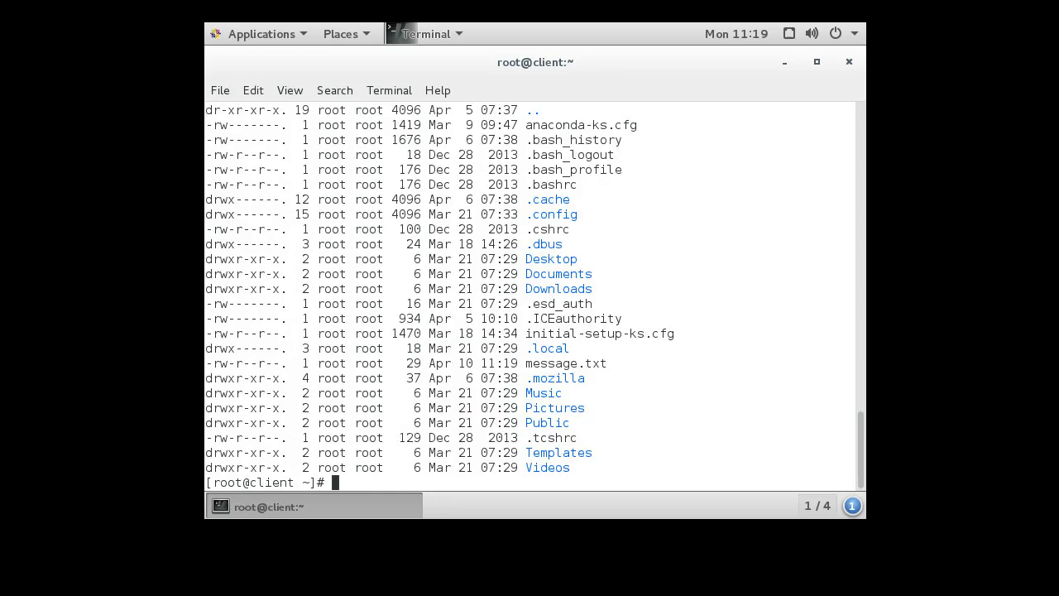
pyautogui.doubleClick(566, 364)
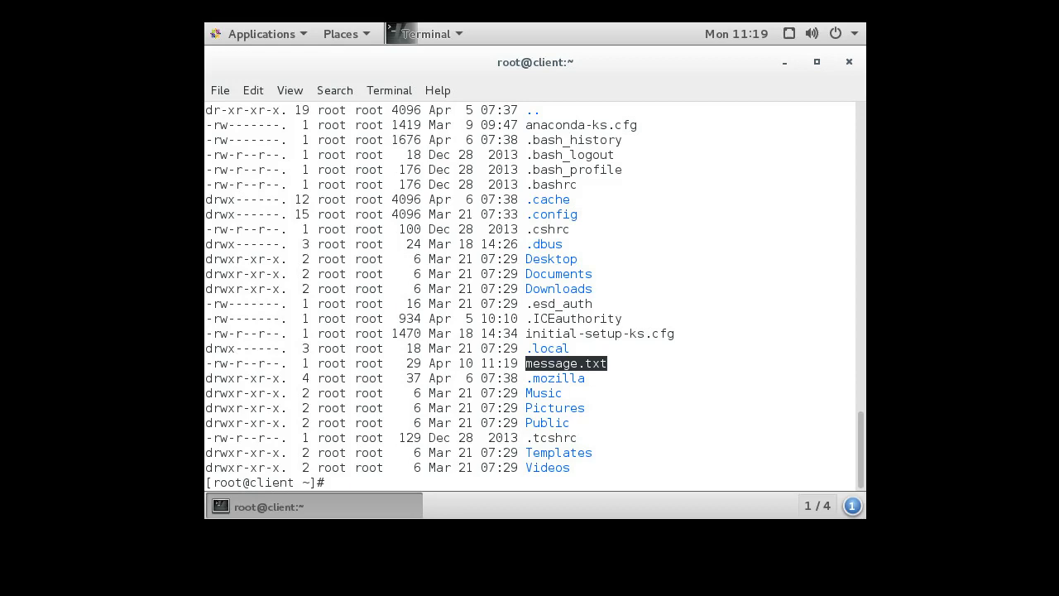
pyautogui.write('cat')
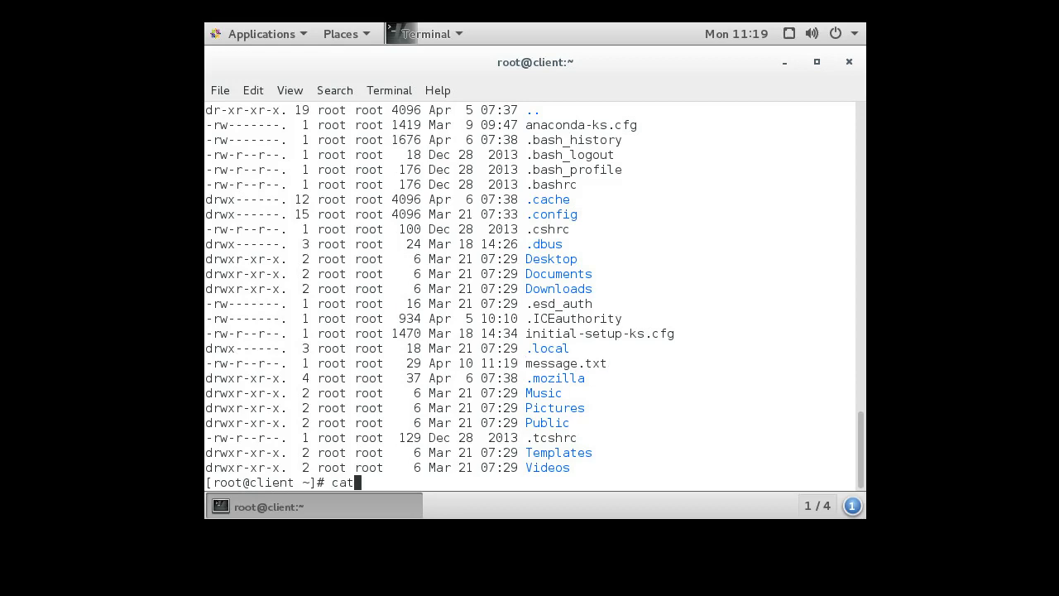
pyautogui.write('mess')
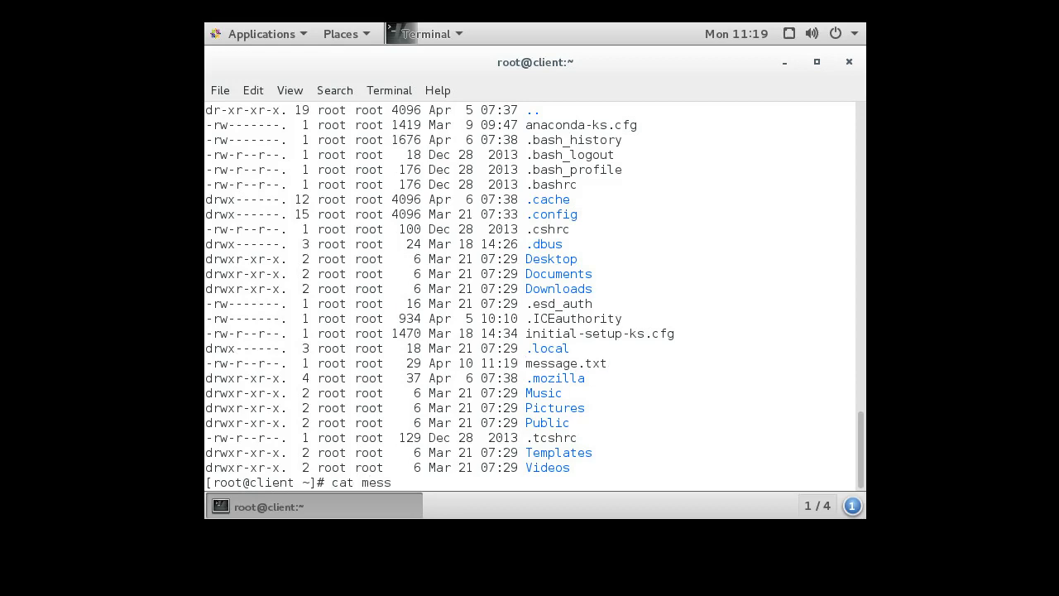
pyautogui.press('Return')
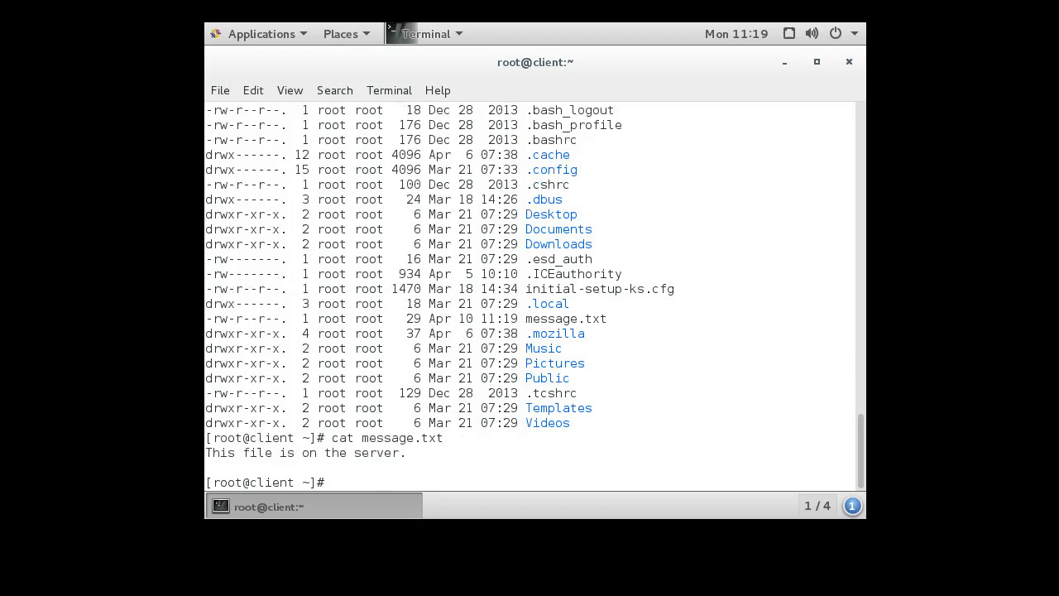